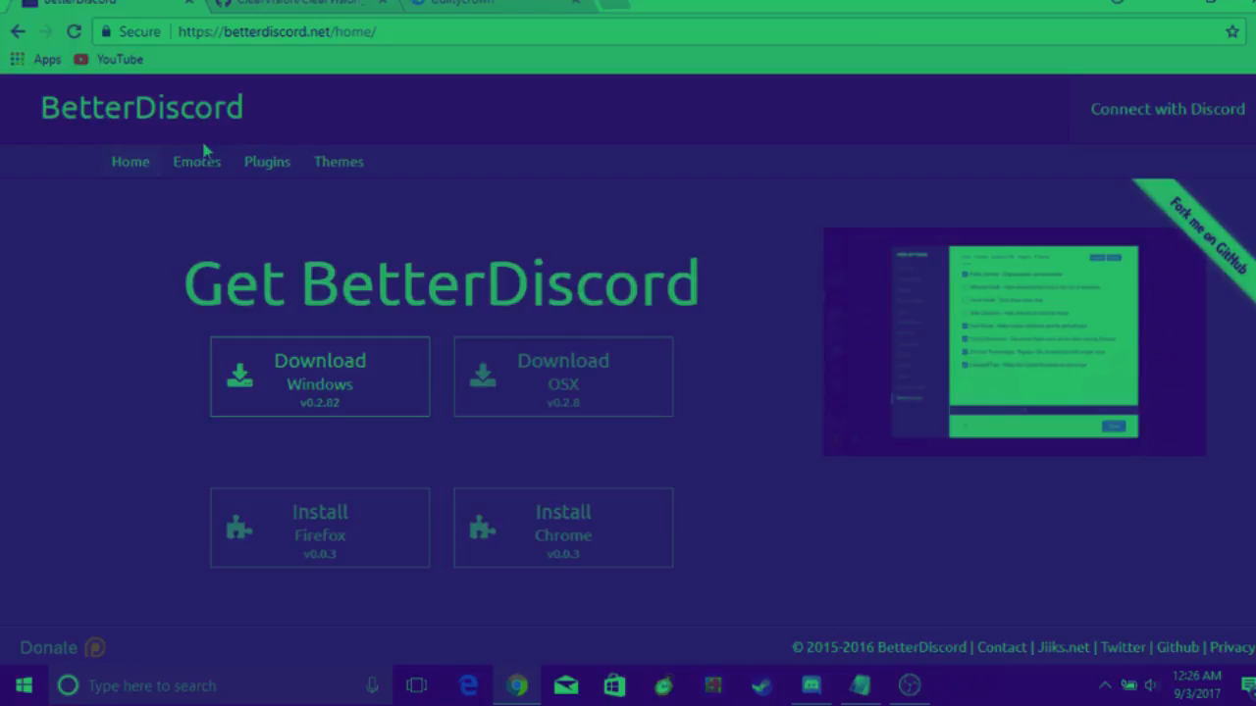
{"action": "mouse_move", "coordinate": [326, 24]}
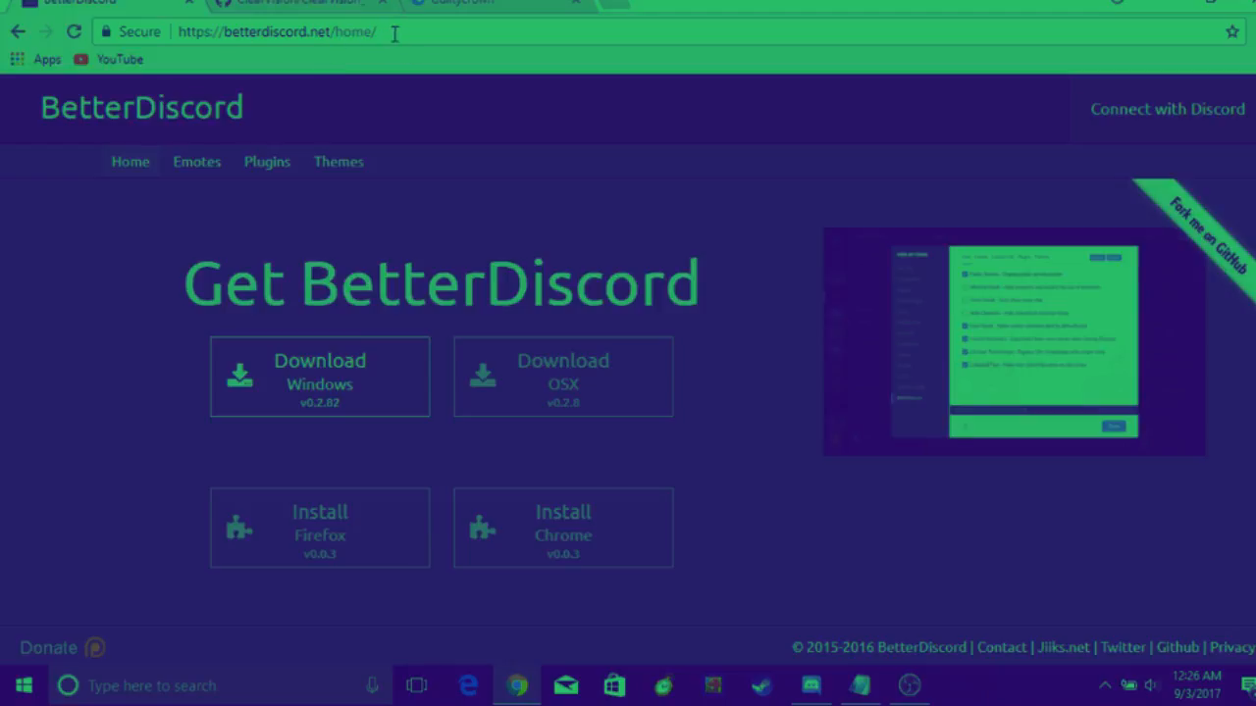
{"action": "mouse_move", "coordinate": [302, 338]}
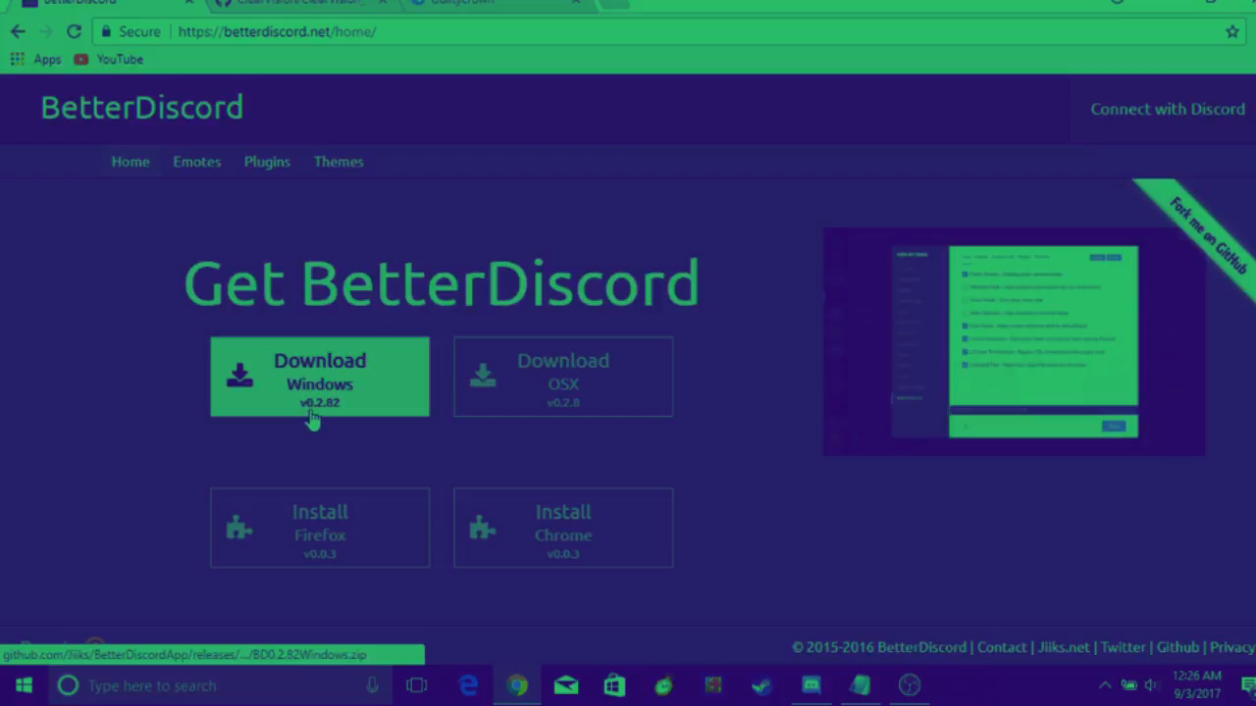
Download the BetterDiscord Windows v0.2.82 zip from betterdiscord.net
{"action": "left_click", "coordinate": [318, 377]}
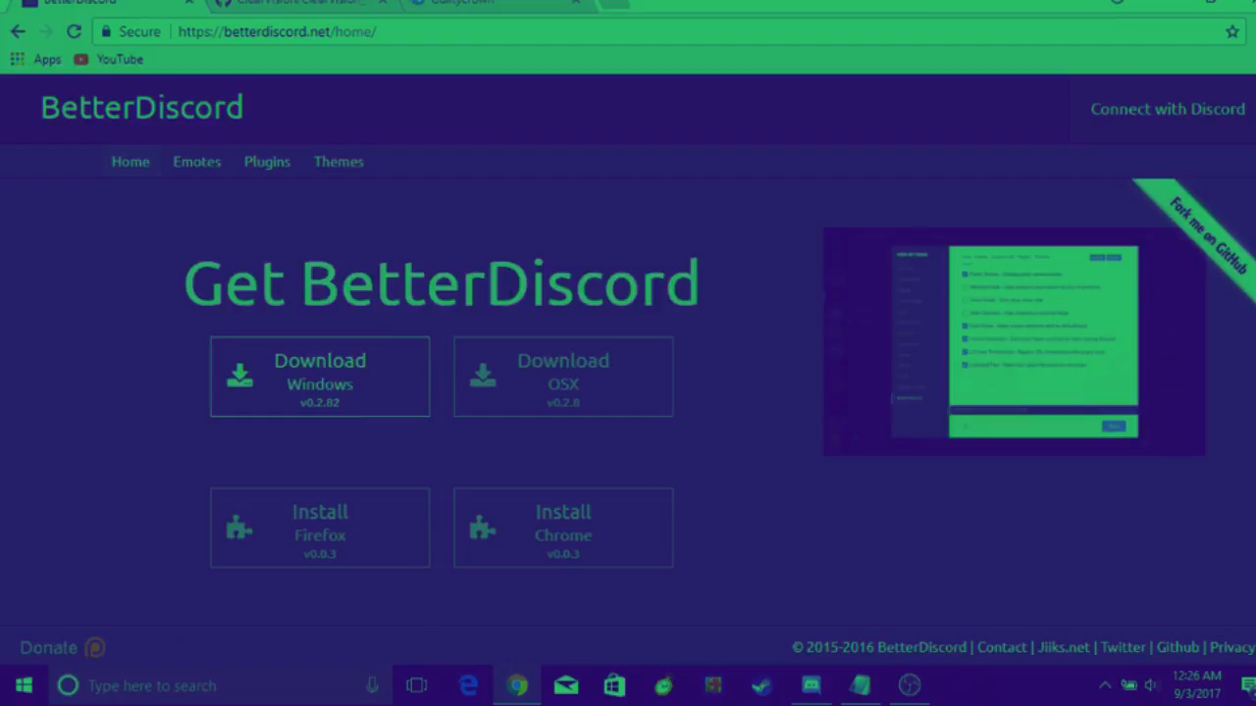
{"action": "left_click", "coordinate": [318, 377]}
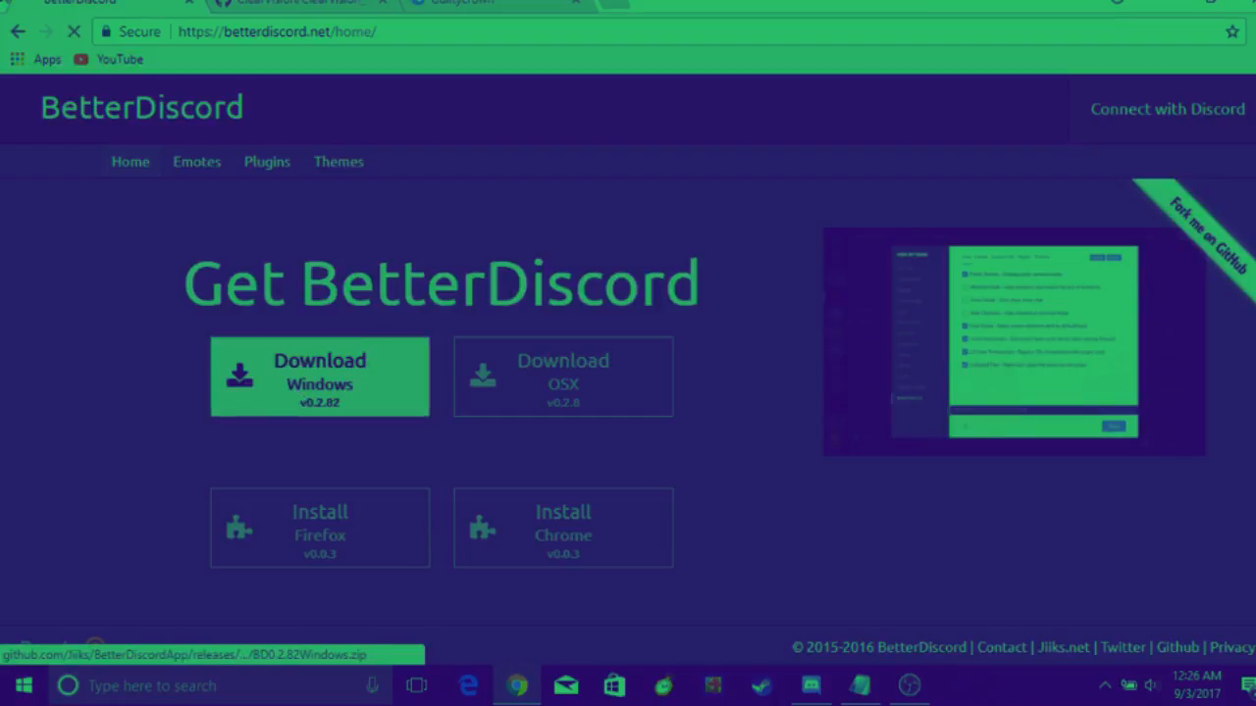
{"action": "left_click", "coordinate": [318, 376]}
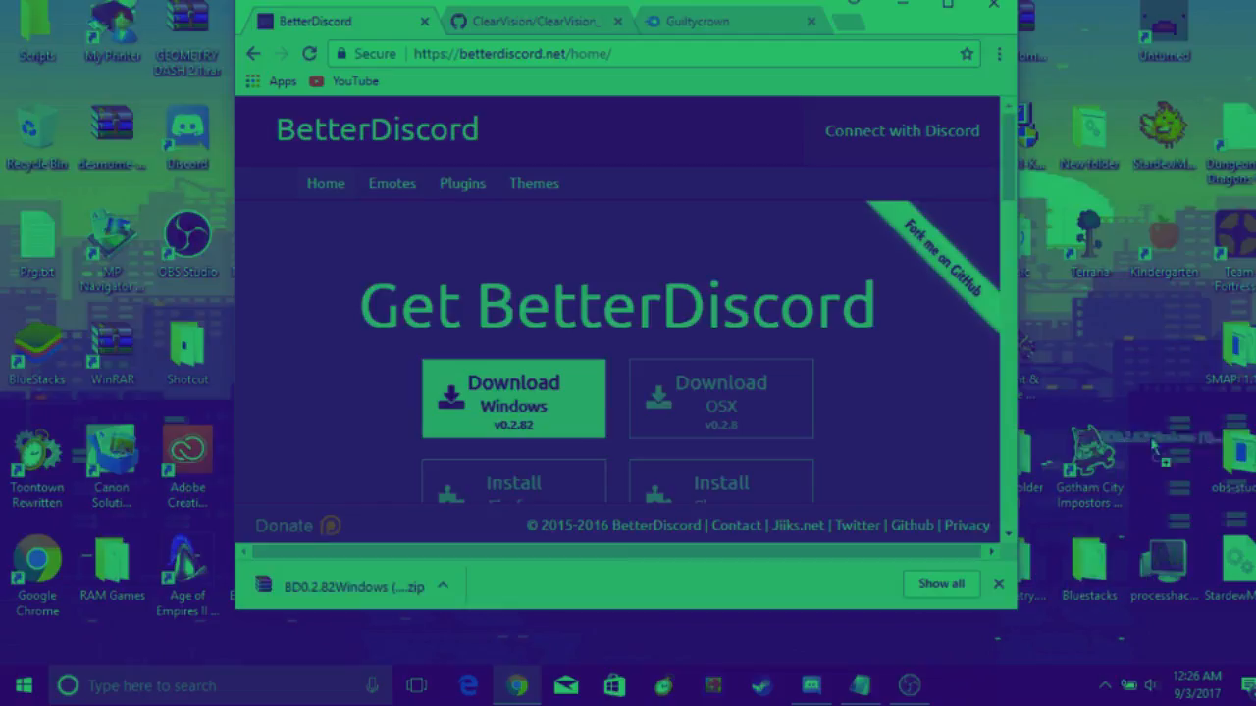
Extract the downloaded BetterDiscord zip to the Desktop via WinRAR's Extract To, then reveal the desktop
{"action": "left_click", "coordinate": [514, 398]}
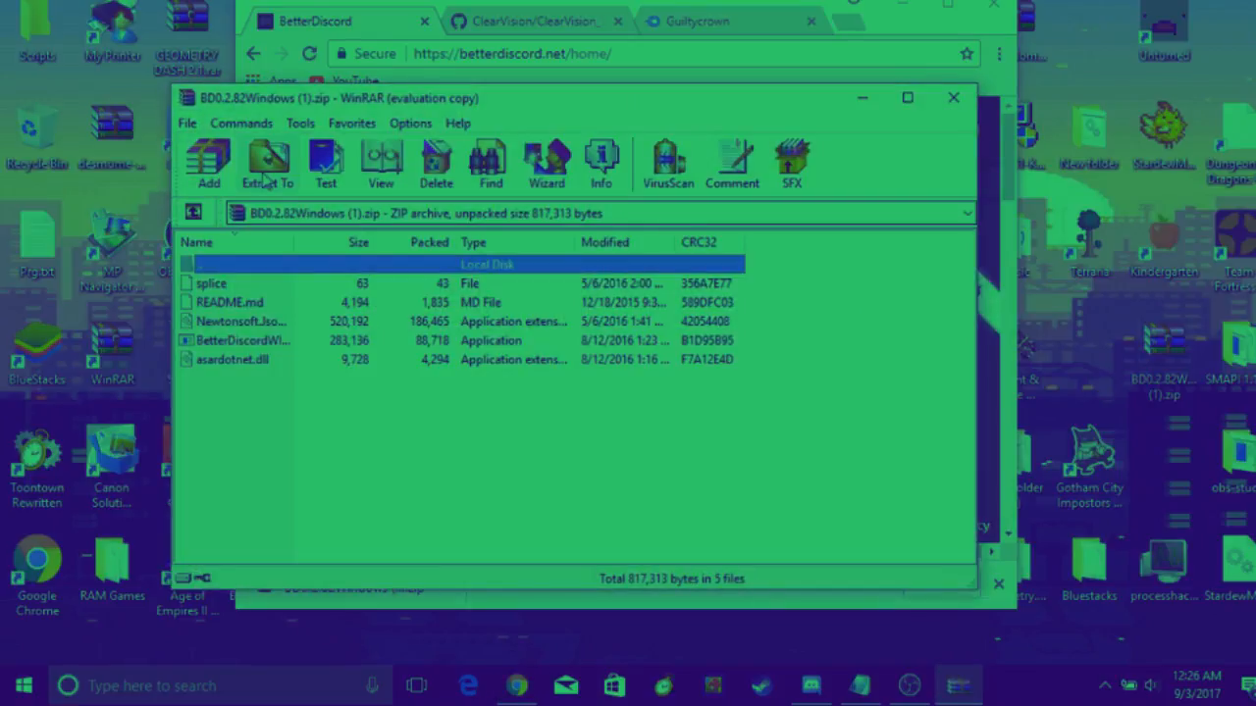
{"action": "left_click", "coordinate": [266, 161]}
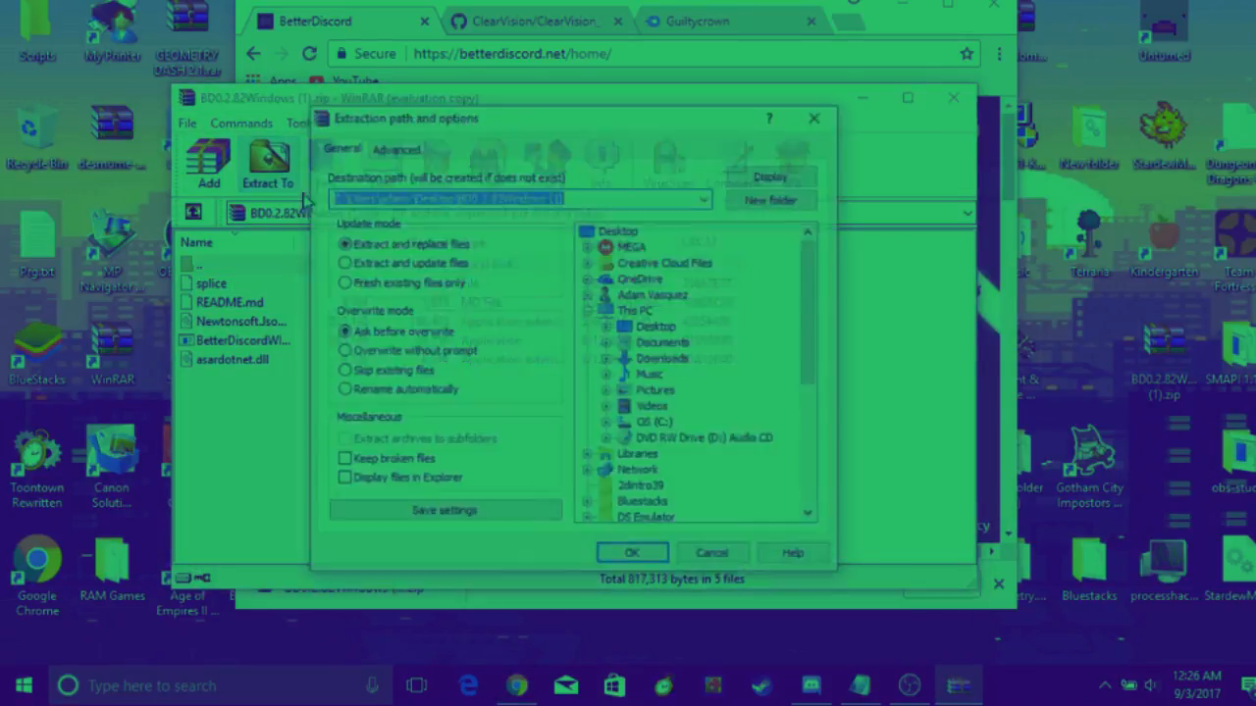
{"action": "left_click", "coordinate": [656, 326]}
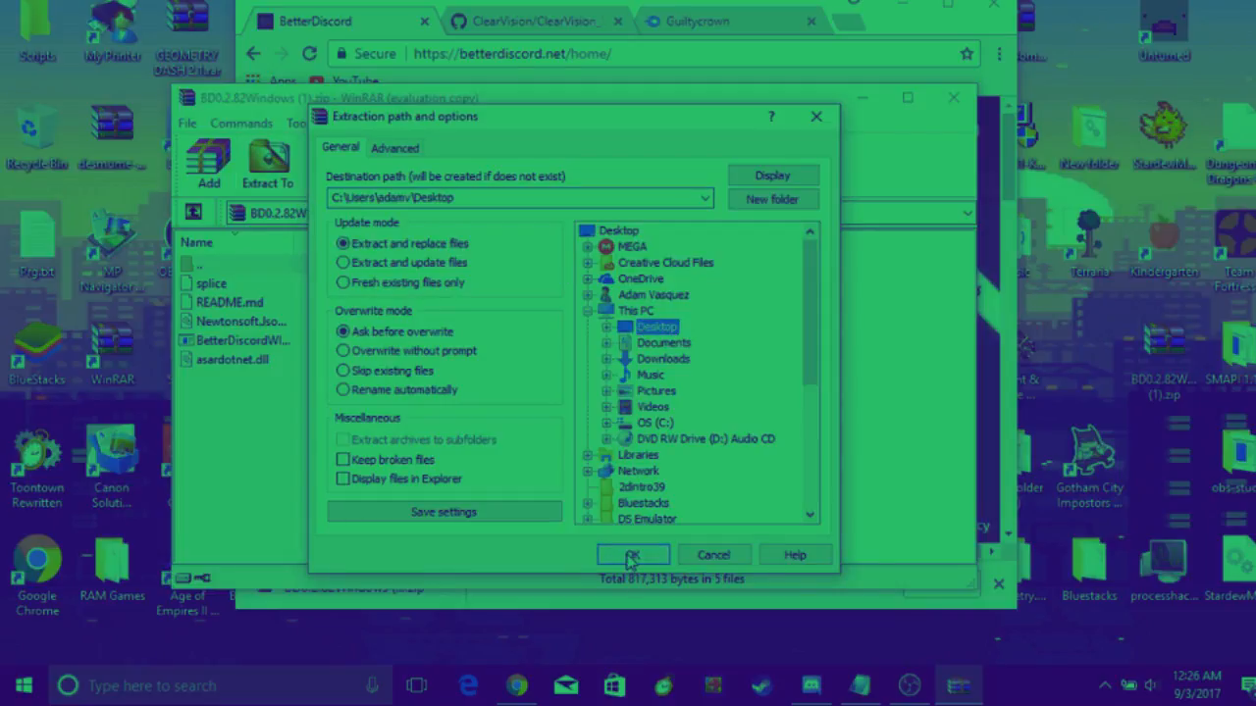
{"action": "left_click", "coordinate": [632, 554]}
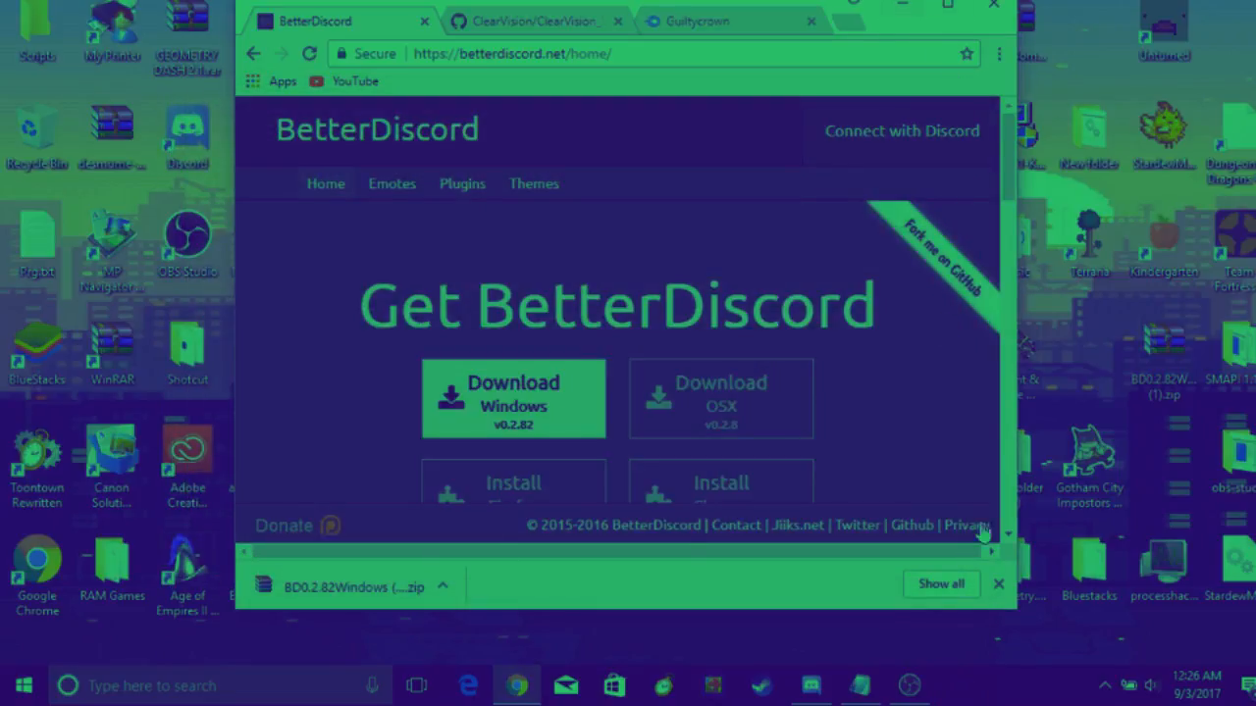
{"action": "left_click", "coordinate": [997, 585]}
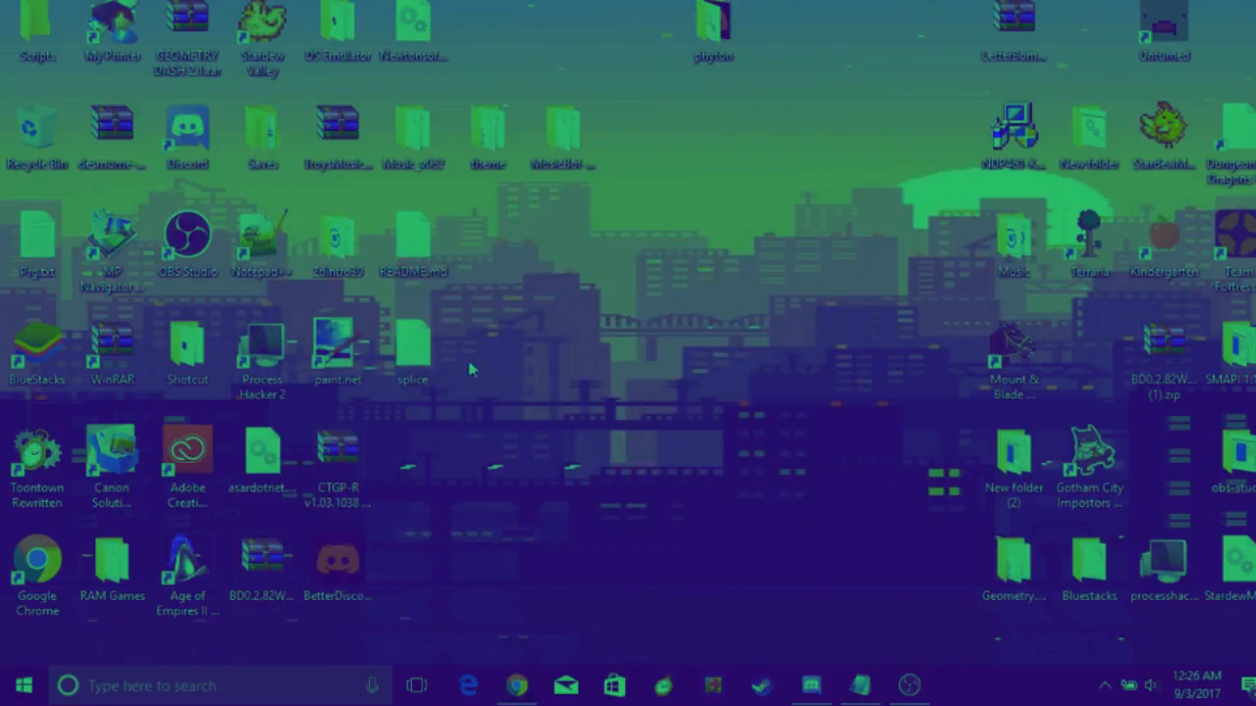
{"action": "mouse_move", "coordinate": [655, 271]}
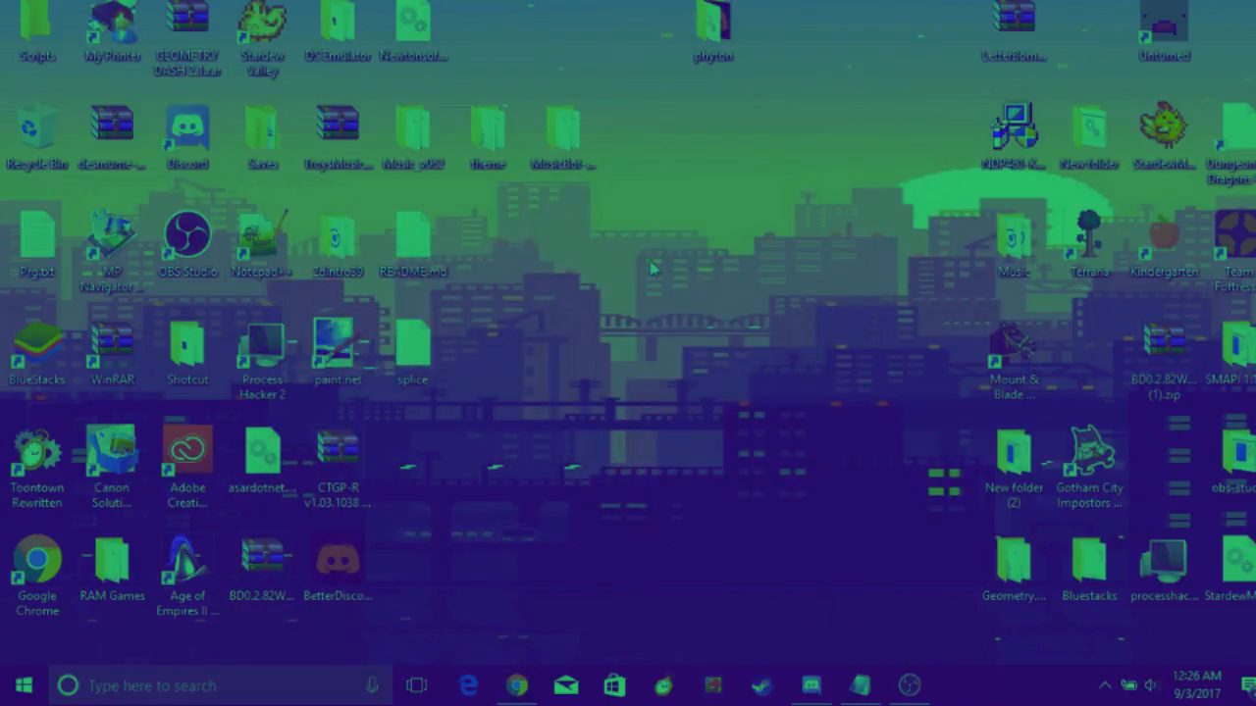
Create a new desktop folder and move the extracted BetterDiscord files into it
{"action": "right_click", "coordinate": [652, 267]}
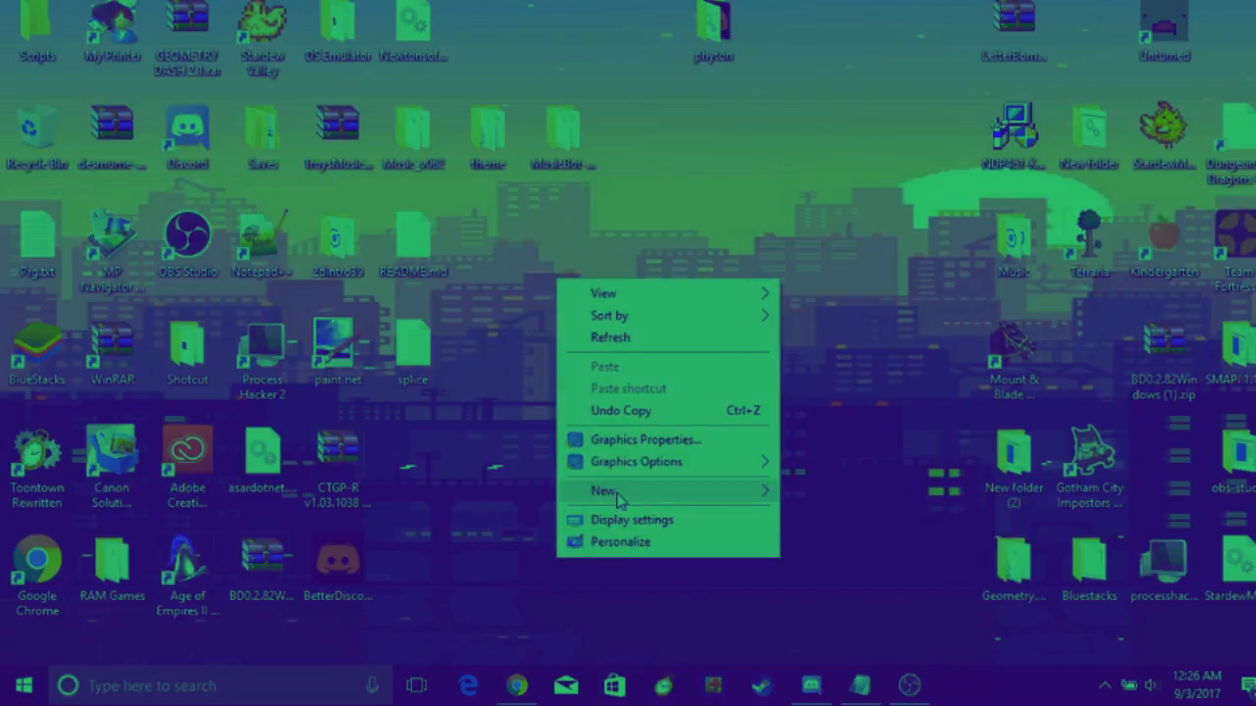
{"action": "left_click", "coordinate": [605, 490]}
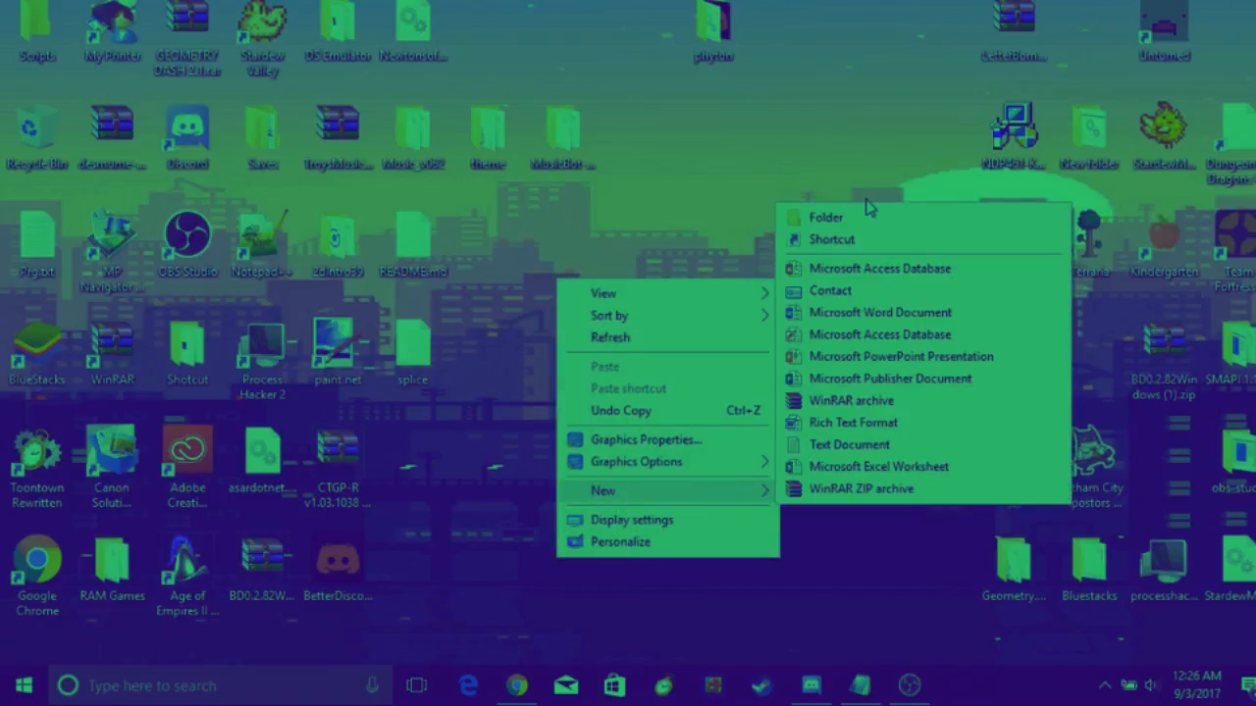
{"action": "left_click", "coordinate": [824, 215]}
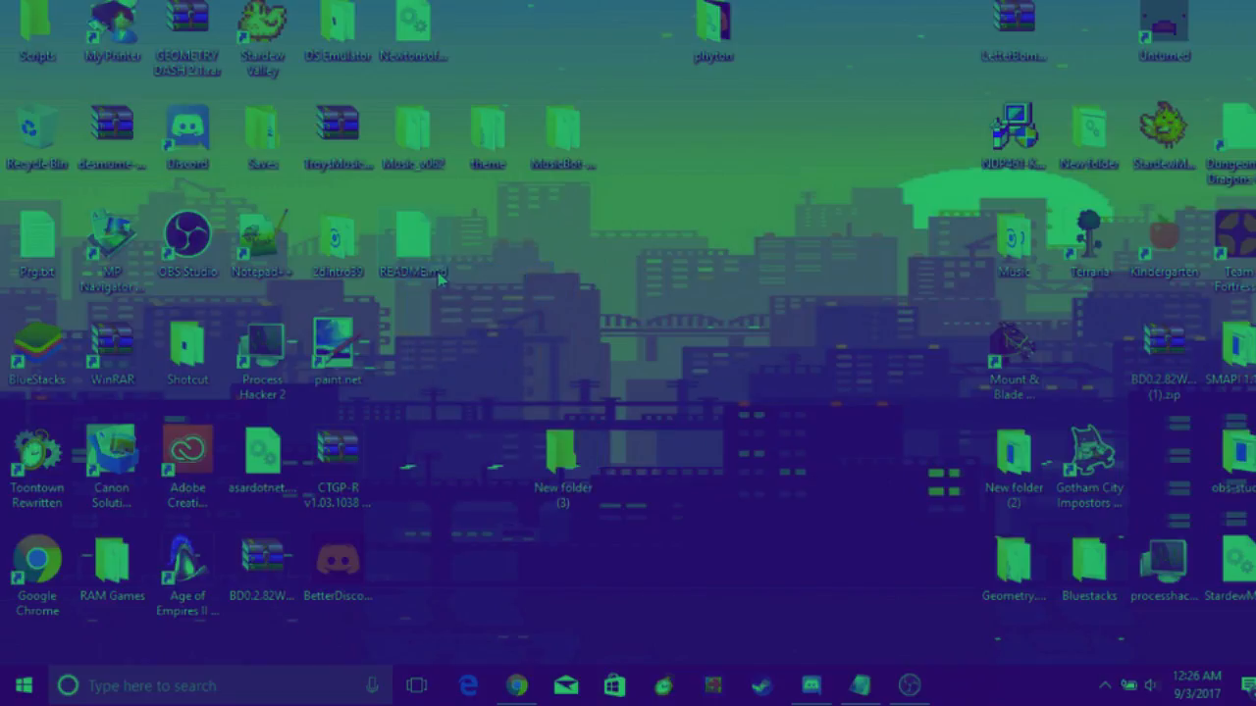
{"action": "left_click", "coordinate": [563, 455]}
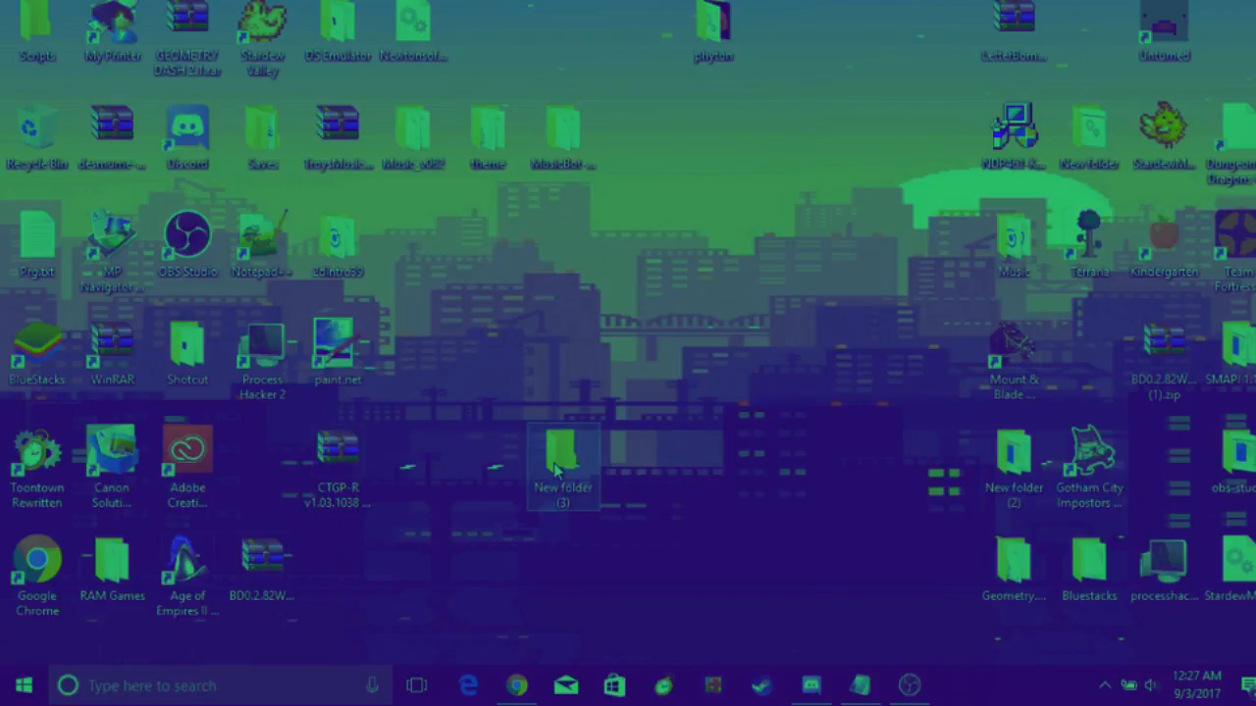
Launch BetterDiscordWI.exe from inside the new folder
{"action": "double_click", "coordinate": [561, 452]}
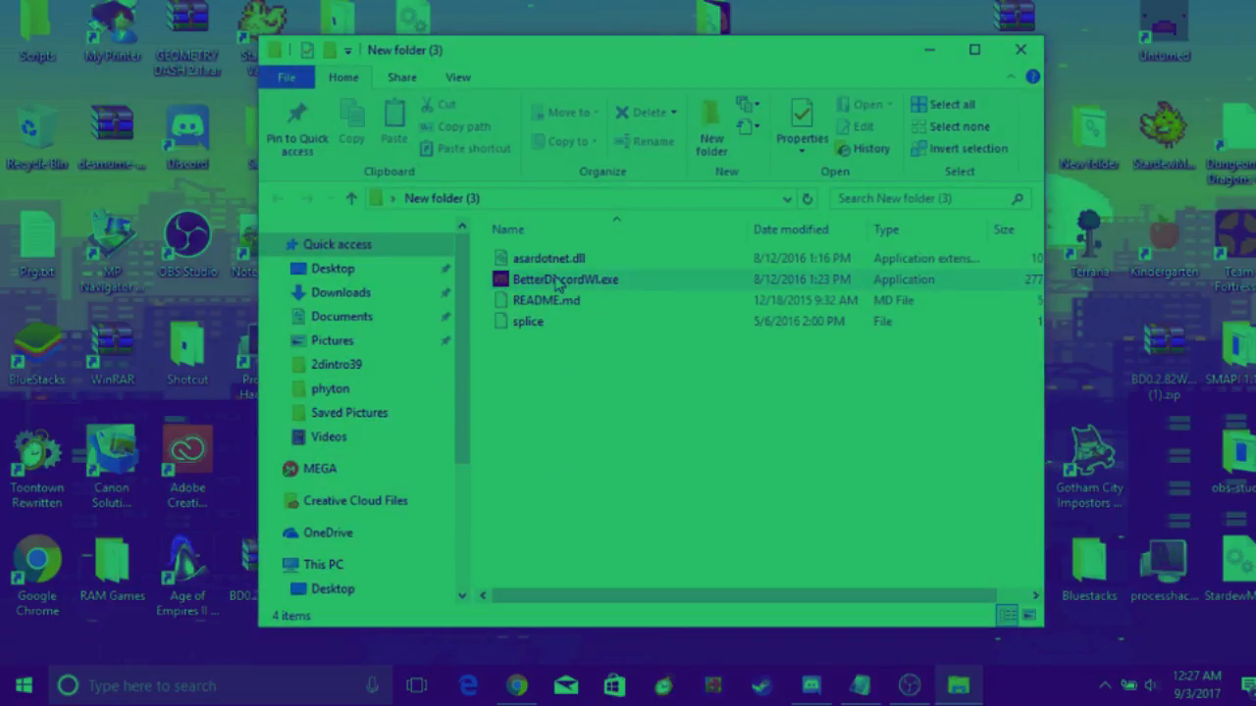
{"action": "mouse_move", "coordinate": [565, 279]}
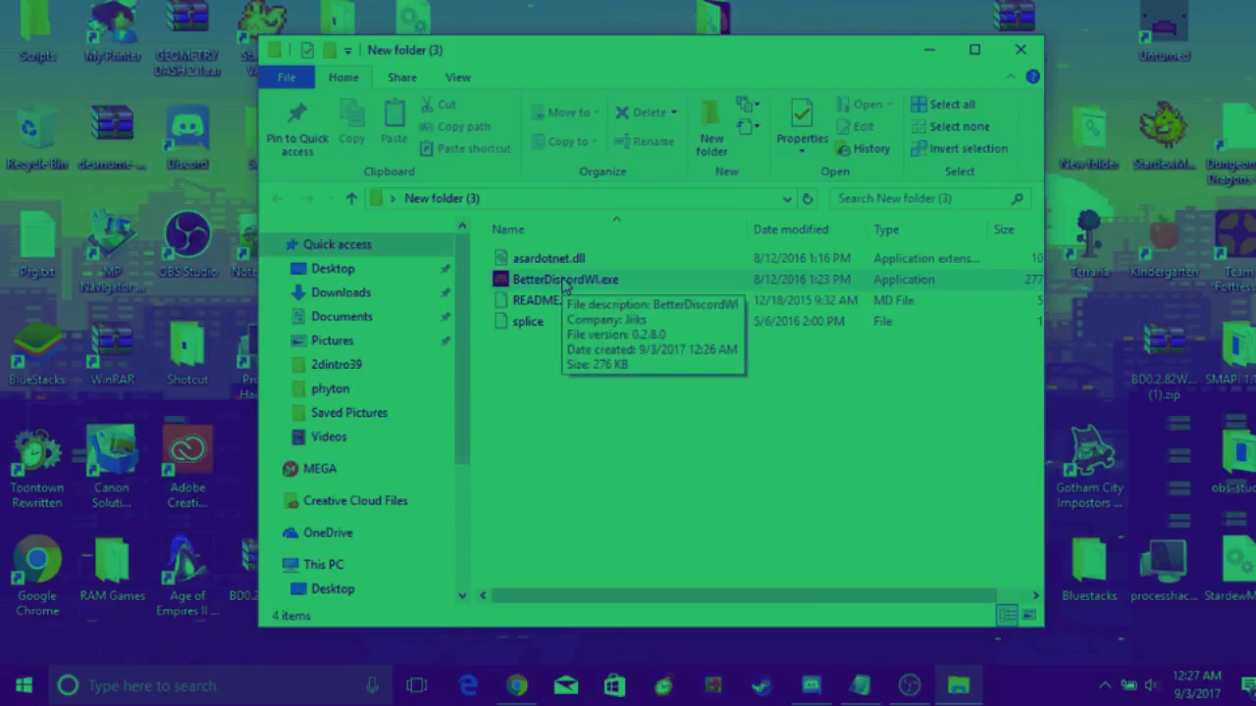
{"action": "left_click", "coordinate": [565, 278]}
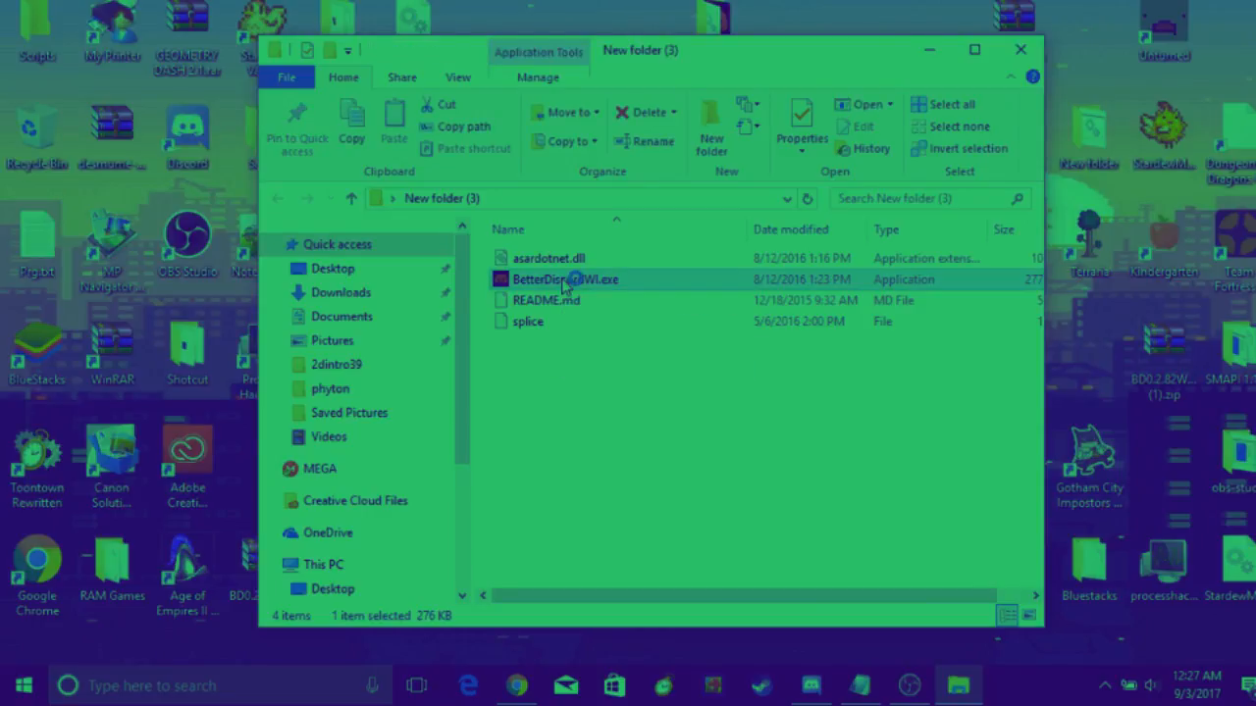
{"action": "double_click", "coordinate": [565, 278]}
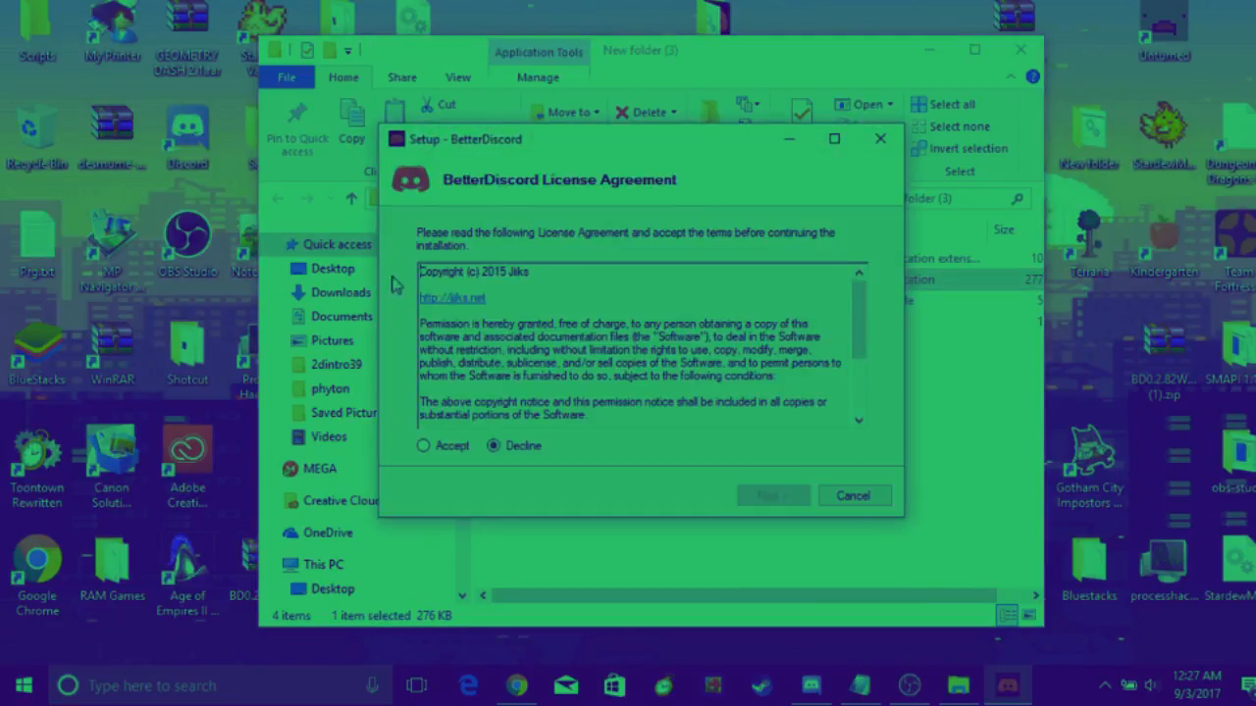
Accept the license agreement and advance to the install-location page
{"action": "left_click", "coordinate": [424, 446]}
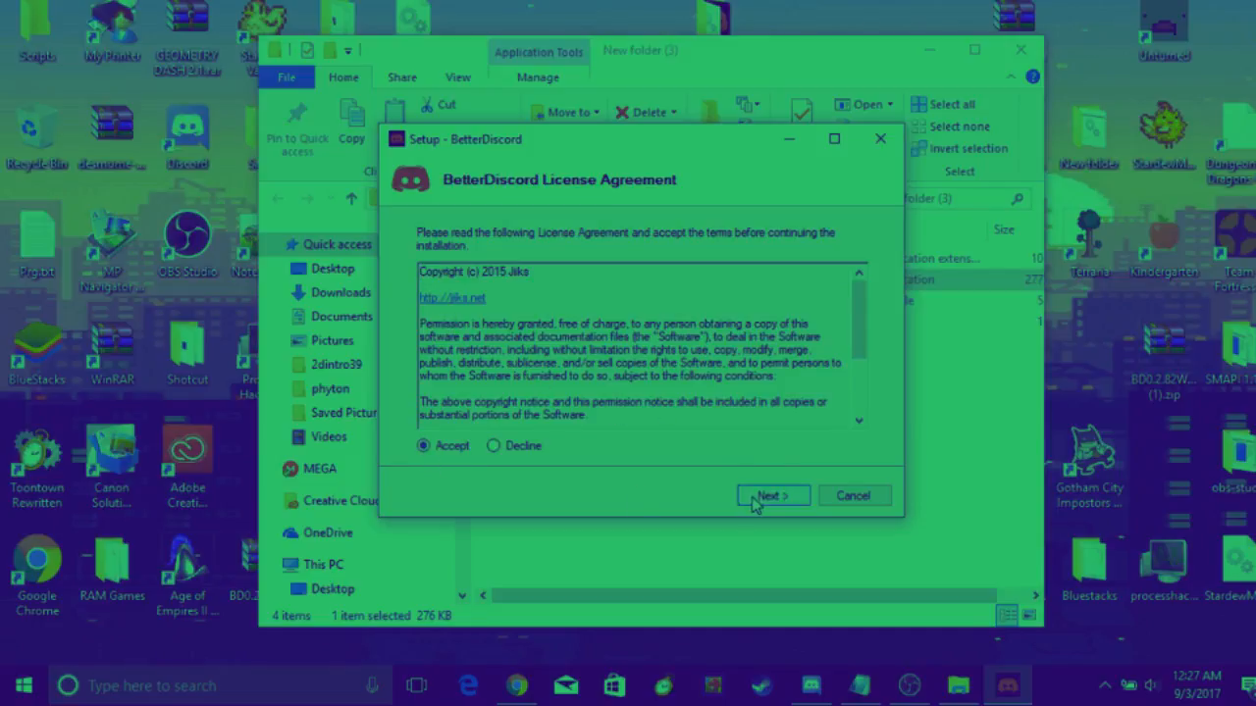
{"action": "left_click", "coordinate": [773, 494]}
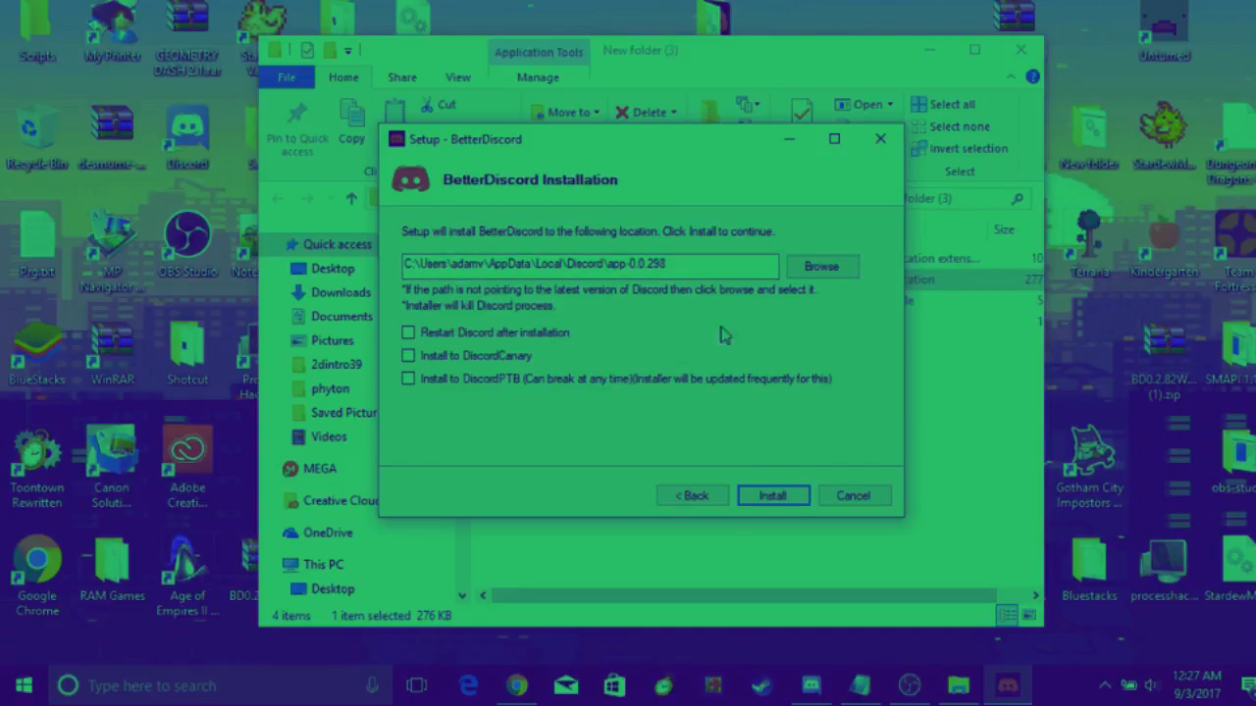
{"action": "mouse_move", "coordinate": [881, 196]}
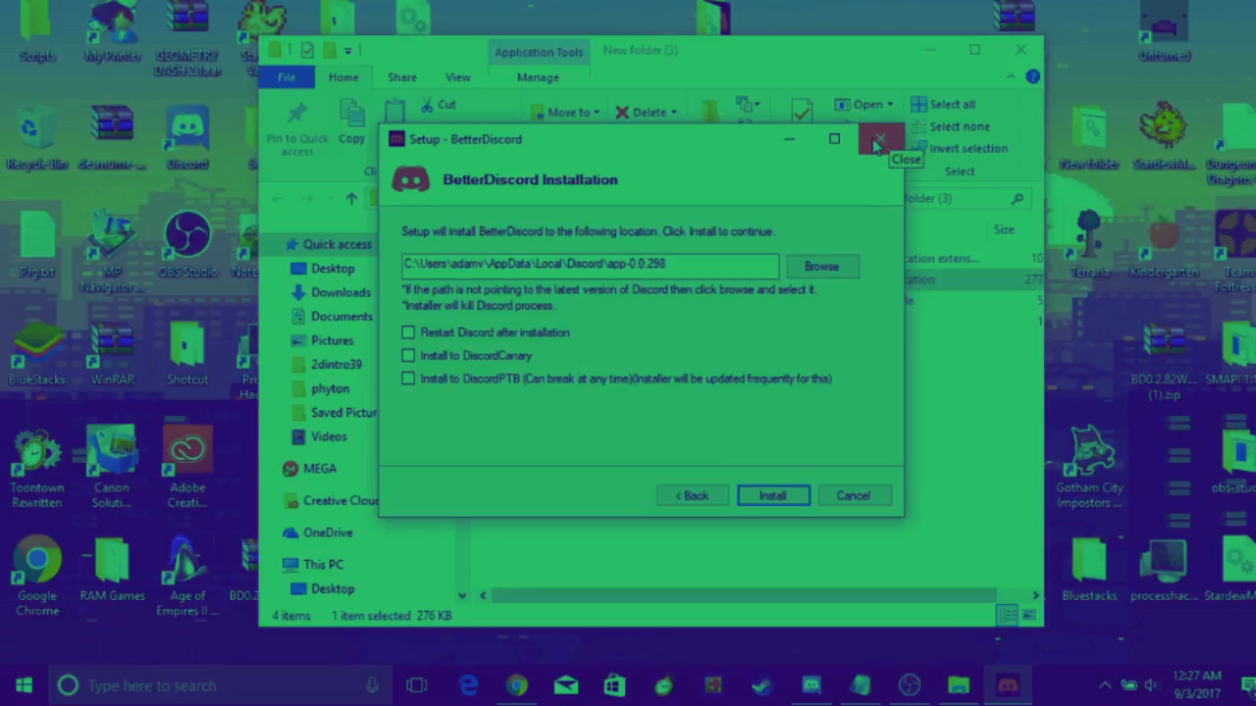
Exit setup without installing and close the New folder (3) Explorer window
{"action": "left_click", "coordinate": [879, 137]}
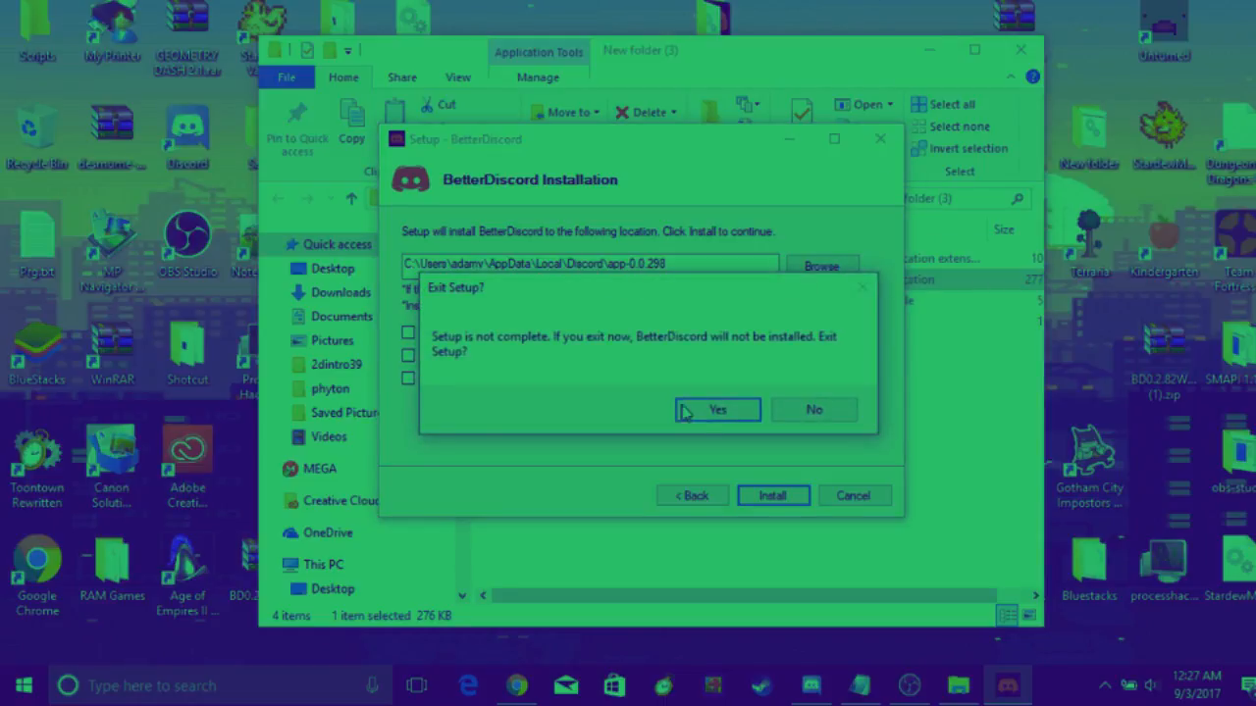
{"action": "left_click", "coordinate": [716, 410]}
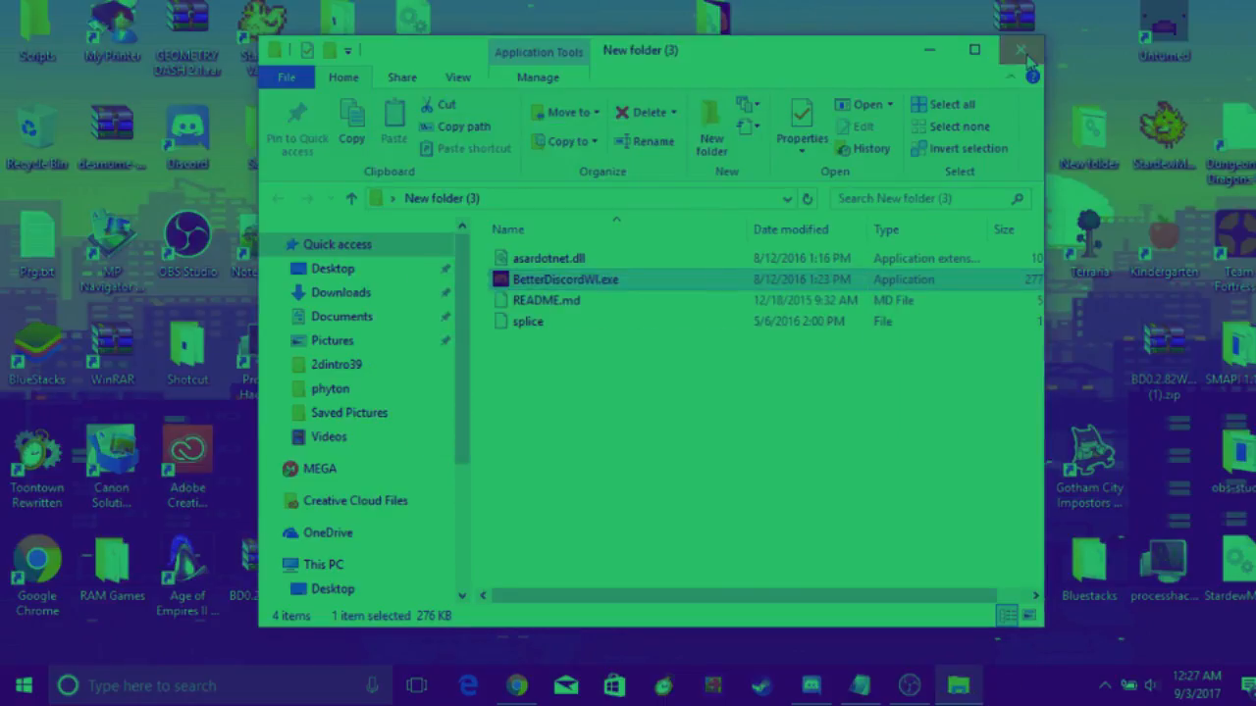
{"action": "left_click", "coordinate": [1020, 51]}
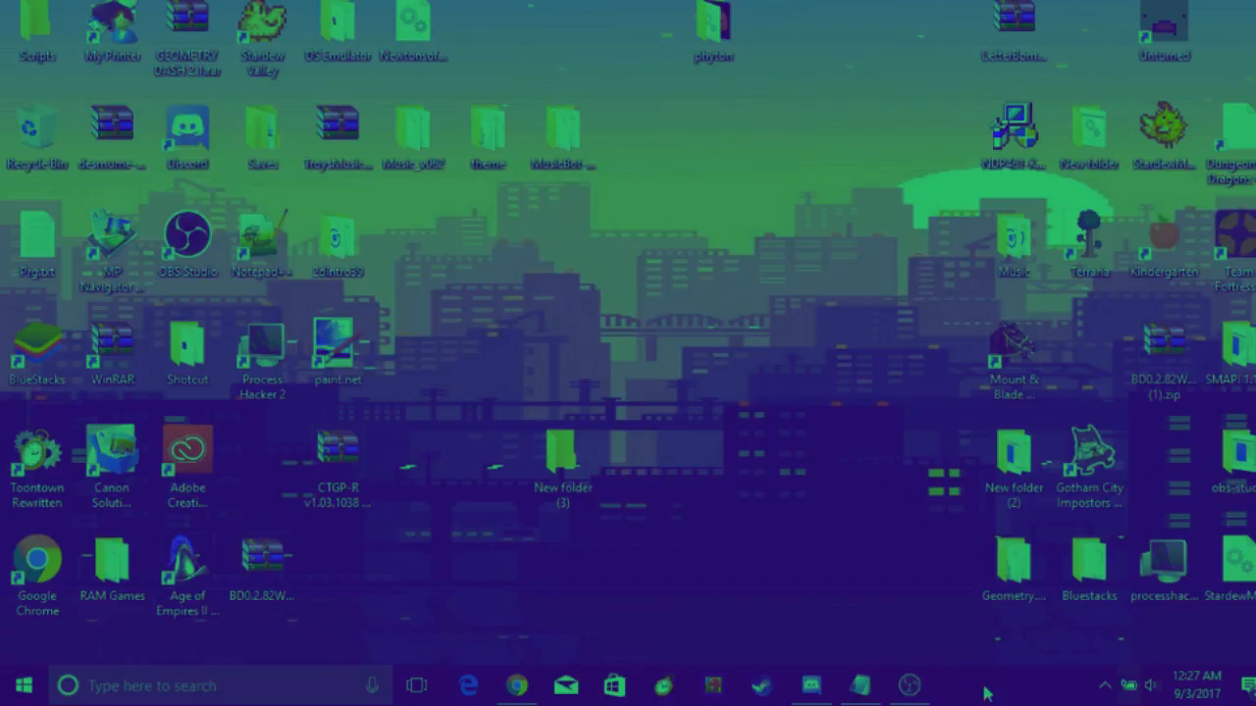